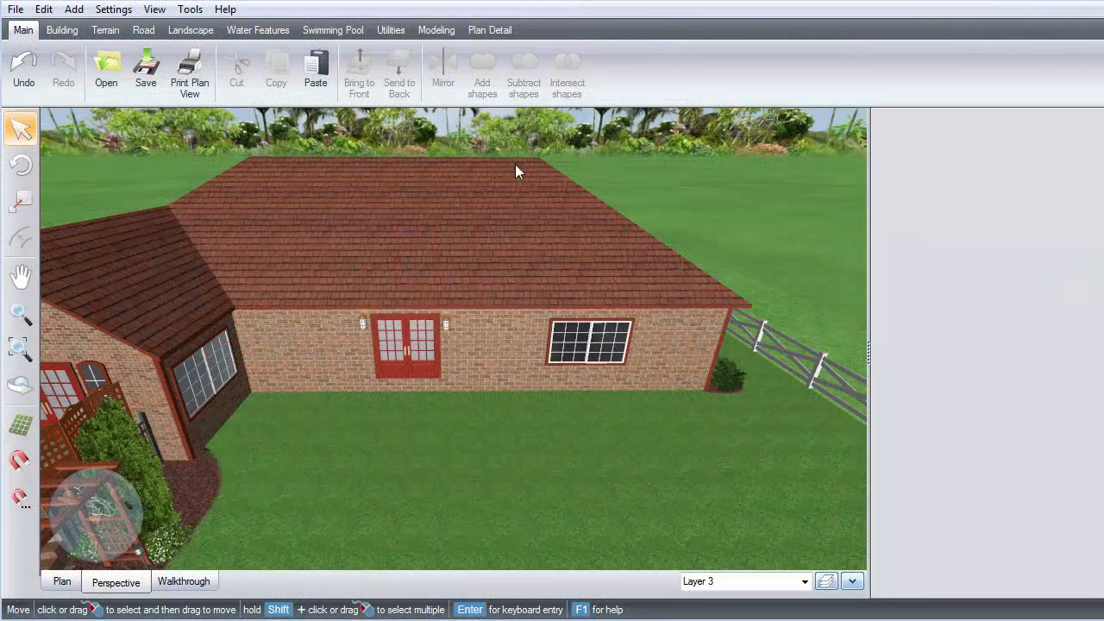
- Launch the Deck Wizard from the Tools menu and move past its welcome page
{"action": "left_click", "coordinate": [190, 10]}
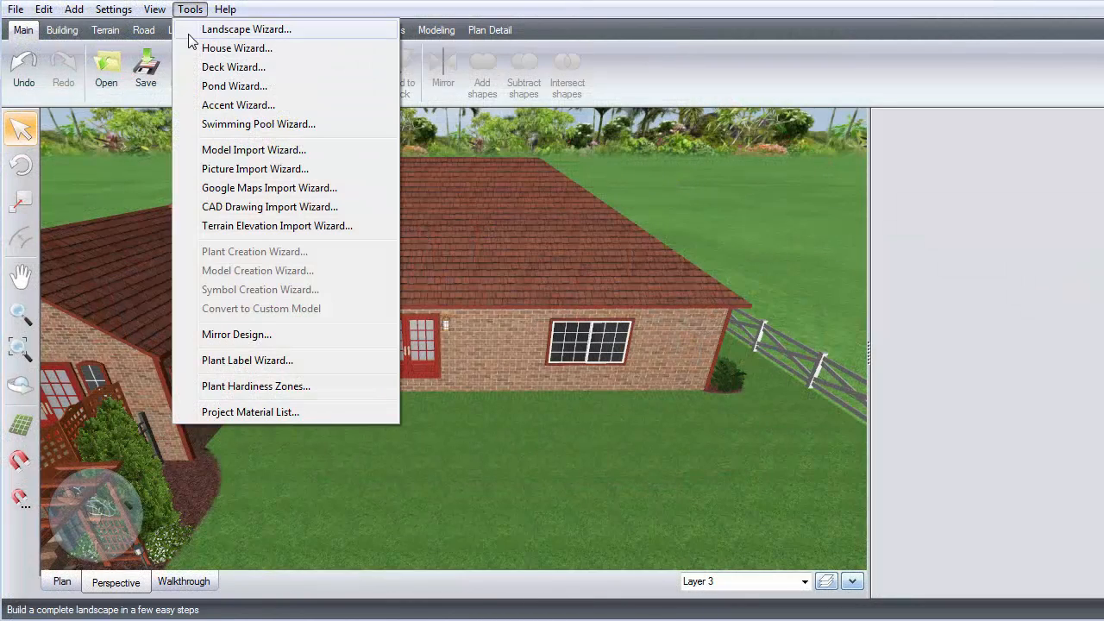
{"action": "left_click", "coordinate": [232, 67]}
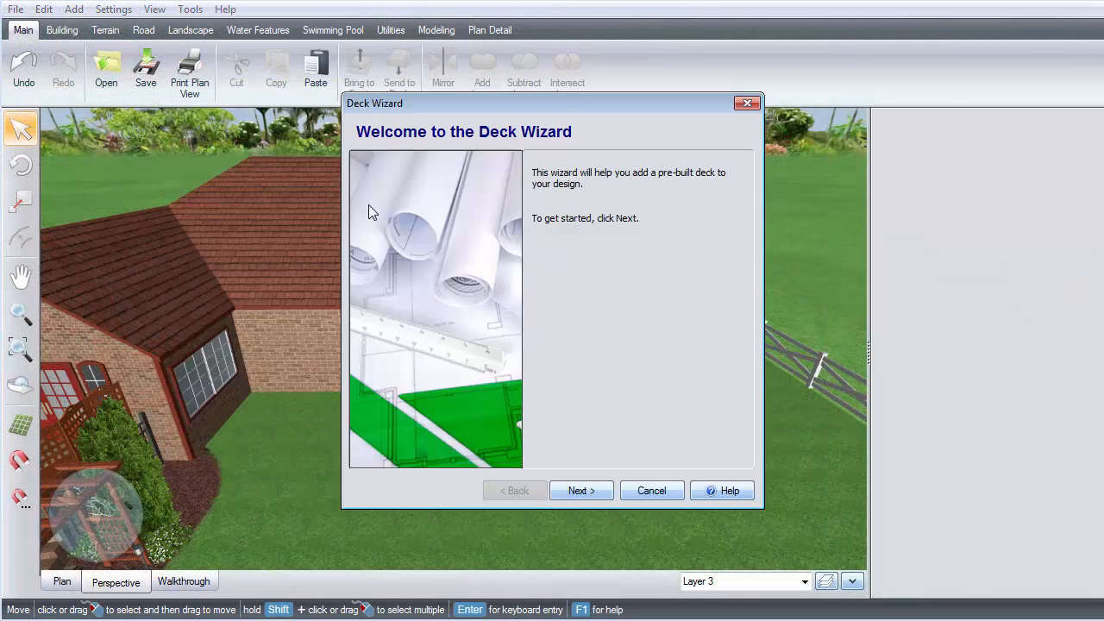
{"action": "left_click", "coordinate": [580, 490]}
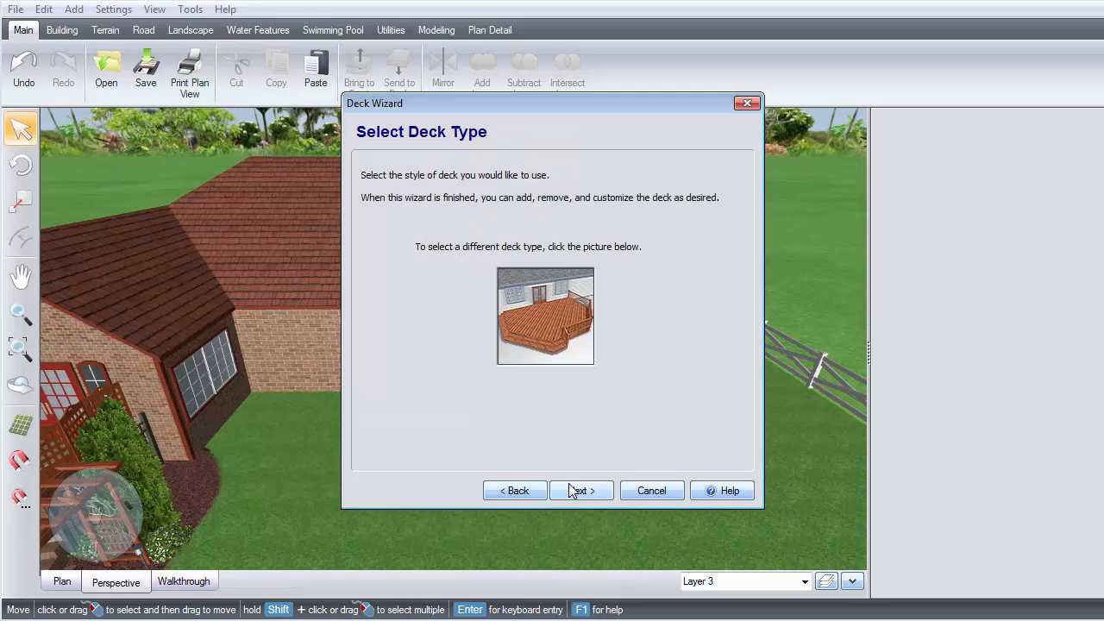
{"action": "mouse_move", "coordinate": [545, 332]}
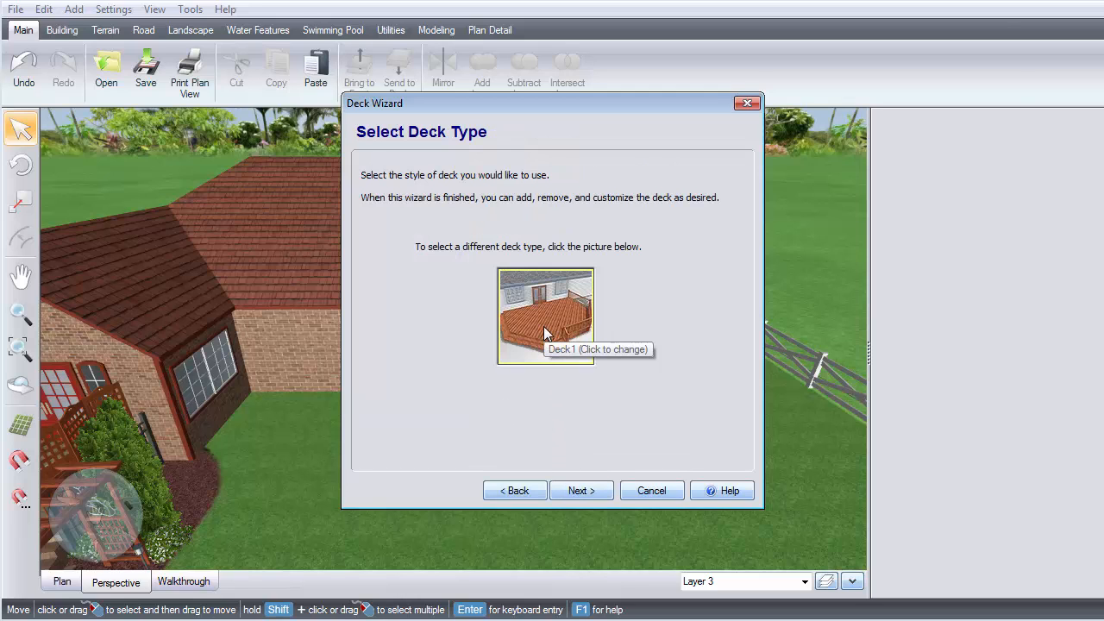
- Pick the Deck2 style from the artwork gallery and advance to the wizard's final page
{"action": "left_click", "coordinate": [545, 316]}
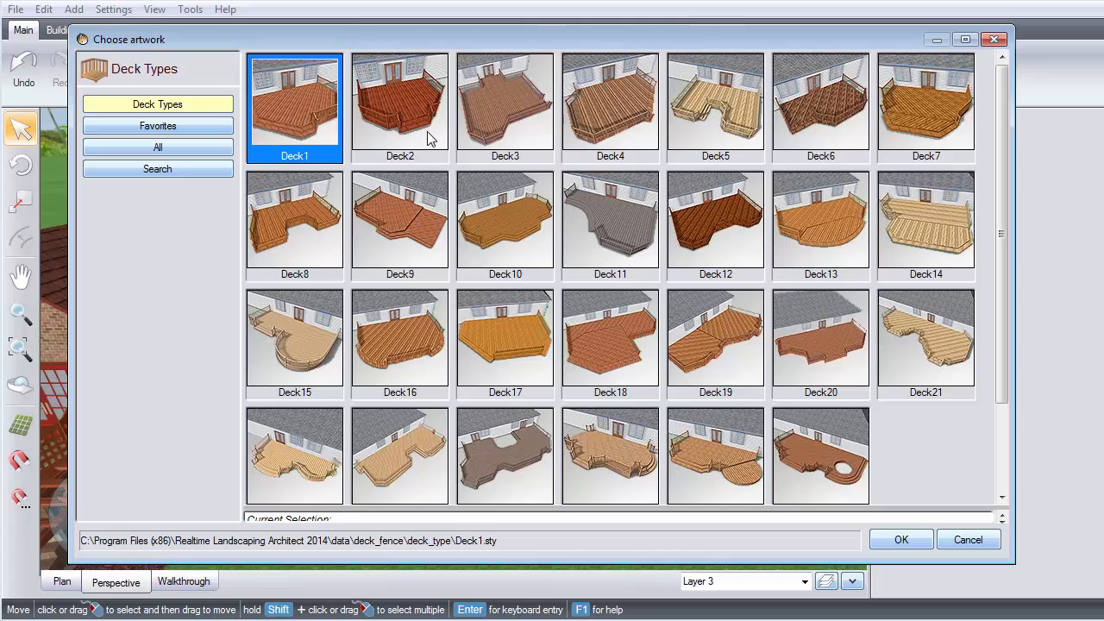
{"action": "left_click", "coordinate": [400, 100]}
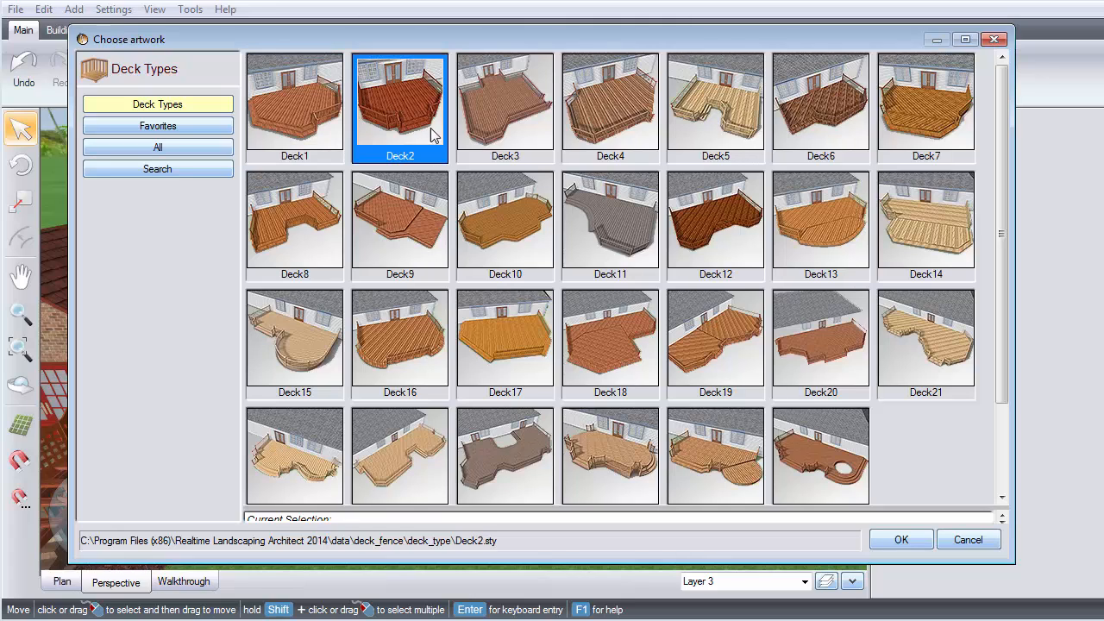
{"action": "mouse_move", "coordinate": [869, 524]}
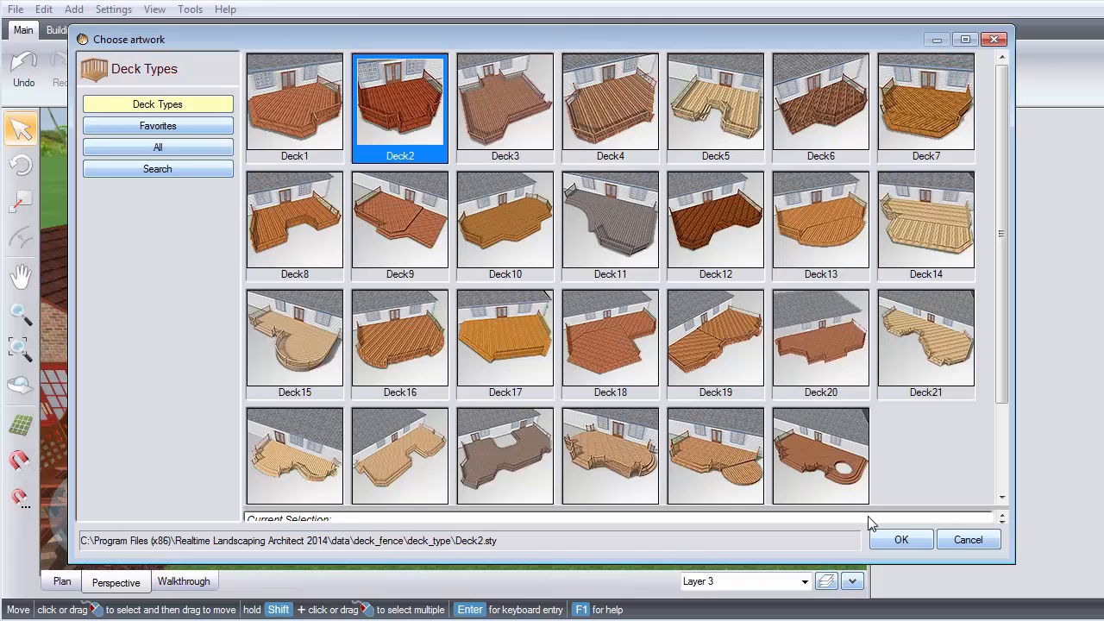
{"action": "left_click", "coordinate": [900, 538]}
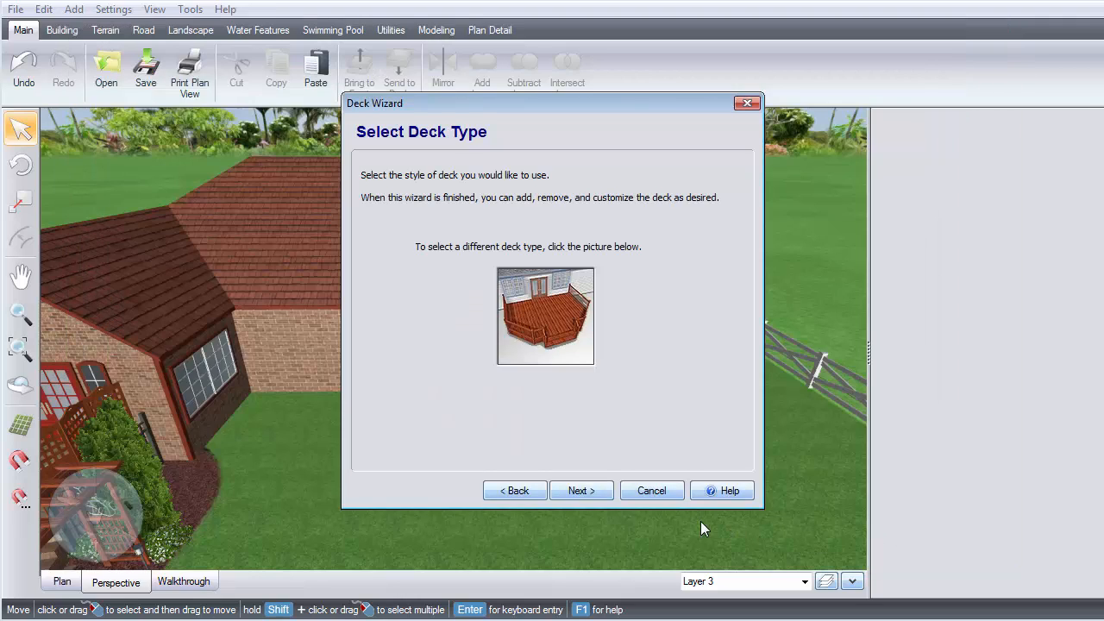
{"action": "left_click", "coordinate": [580, 490]}
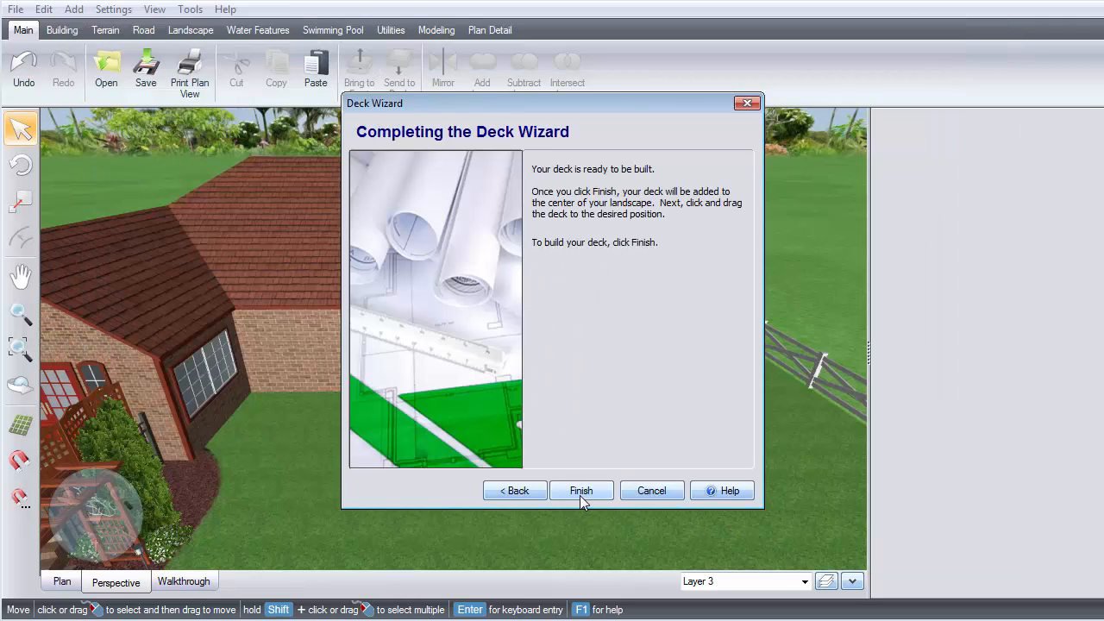
- Finish the wizard to build the Deck2 deck and place it behind the house
{"action": "left_click", "coordinate": [579, 490]}
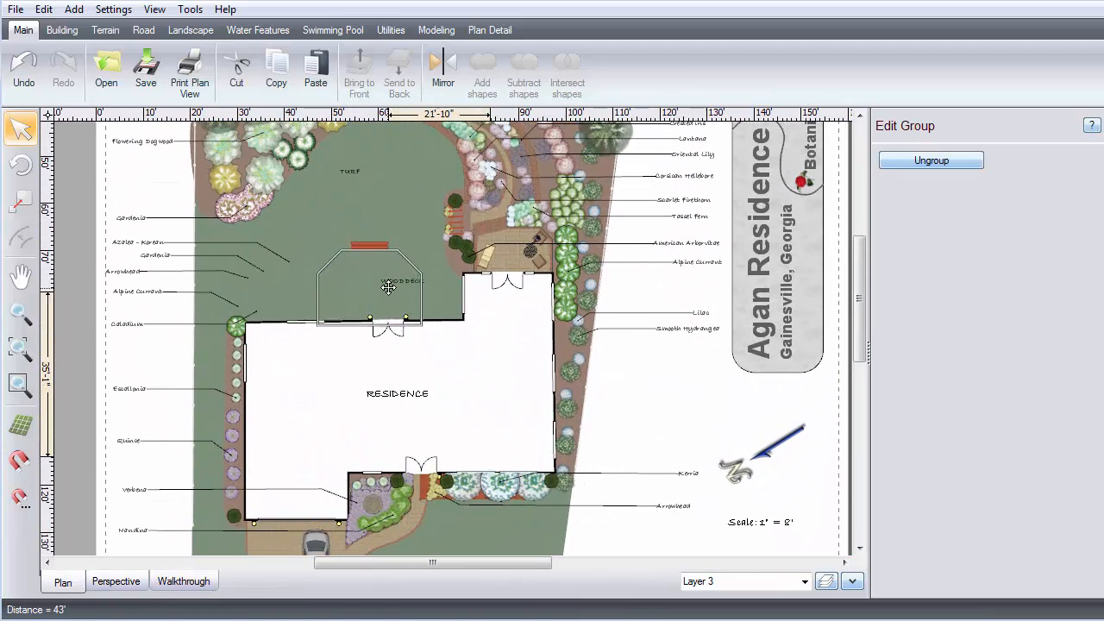
{"action": "left_click", "coordinate": [371, 290]}
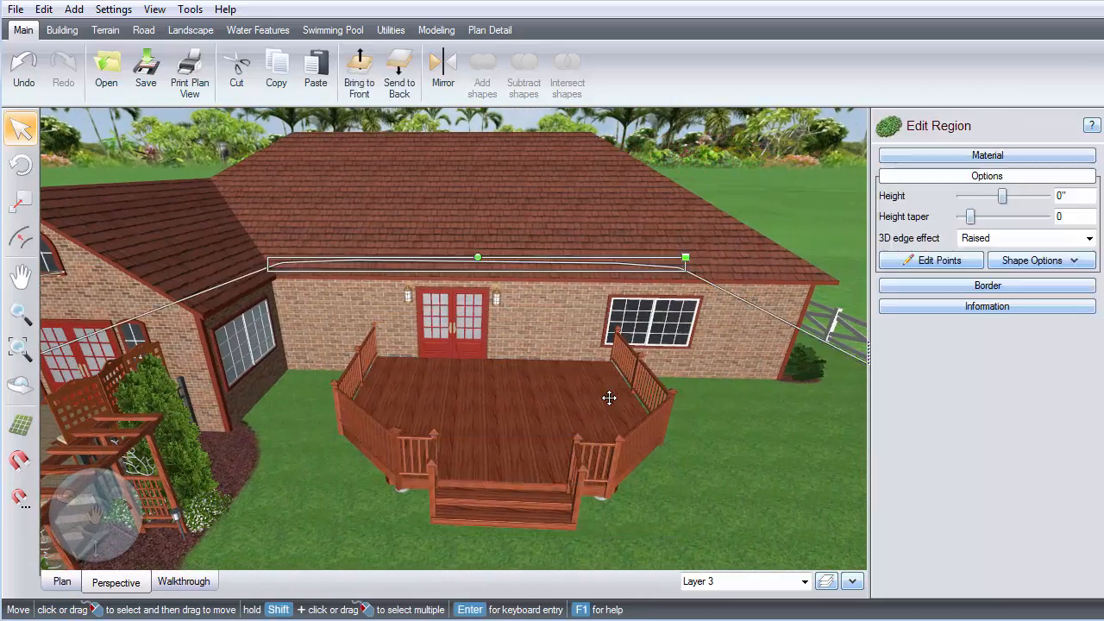
- Stretch the deck's corner points so it spans nearly 46 feet along the back wall
{"action": "left_click", "coordinate": [517, 414]}
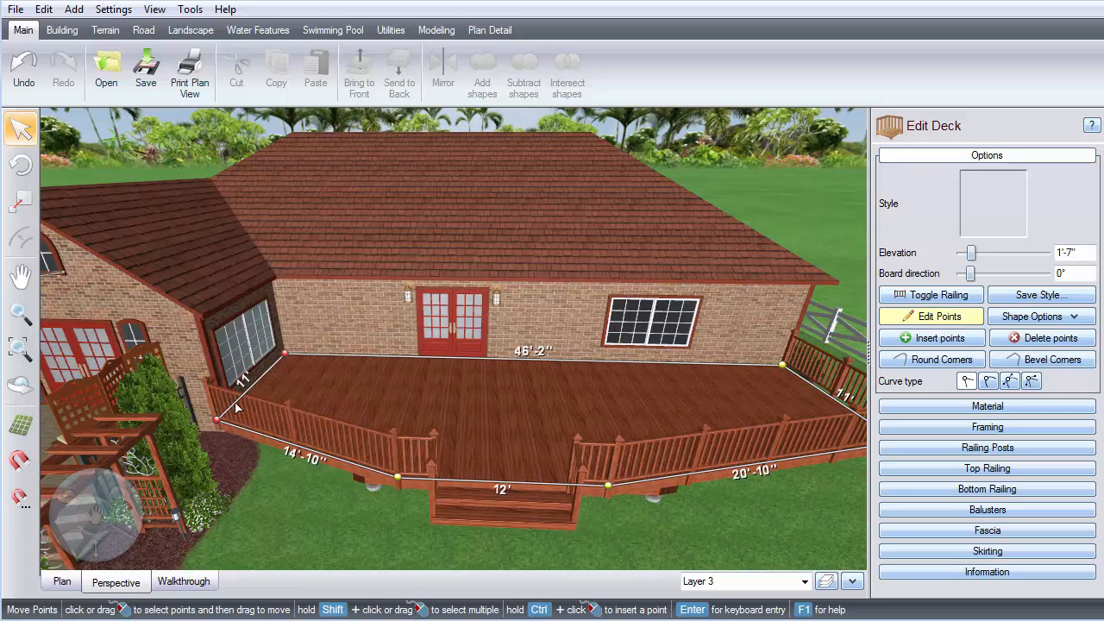
{"action": "left_click_drag", "start_coordinate": [213, 421], "coordinate": [231, 407]}
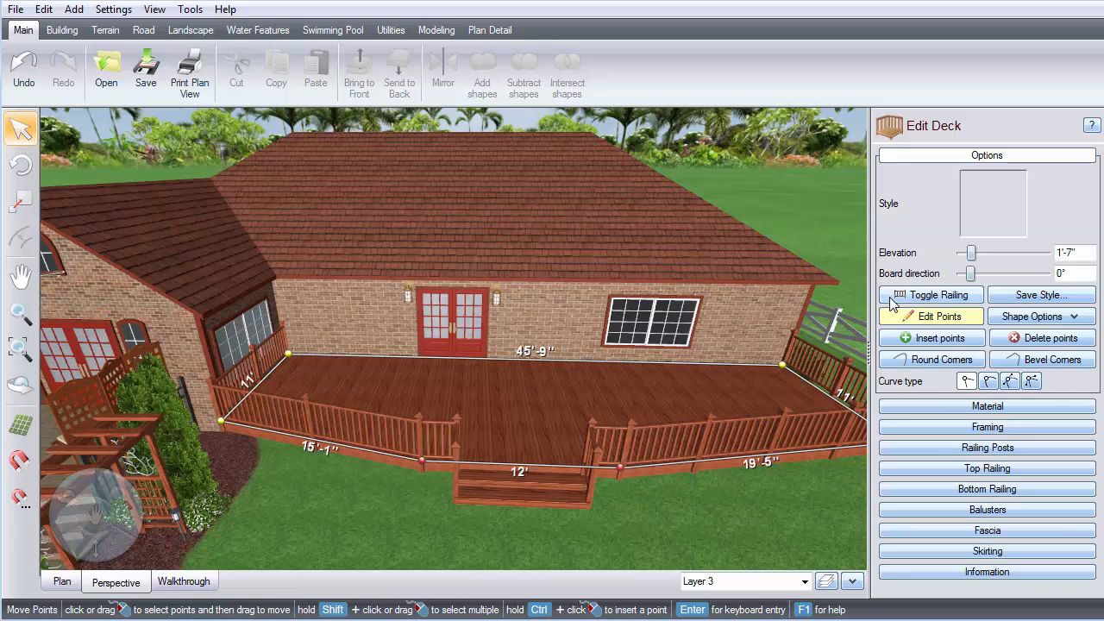
- Toggle the railing on a front deck edge, then end railing editing
{"action": "left_click", "coordinate": [931, 293]}
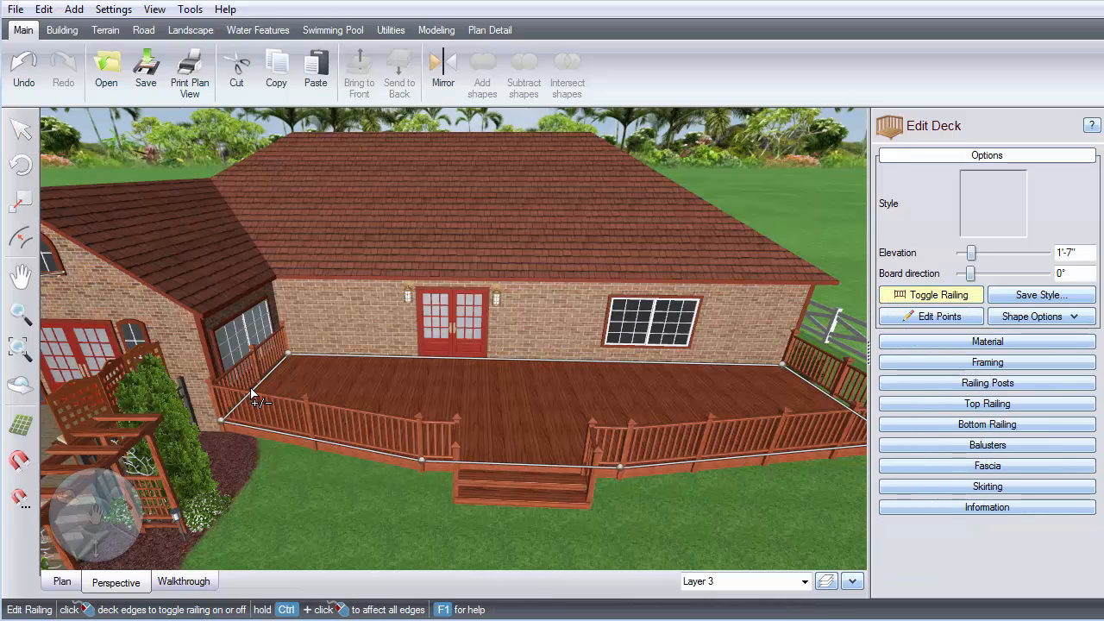
{"action": "left_click", "coordinate": [255, 396]}
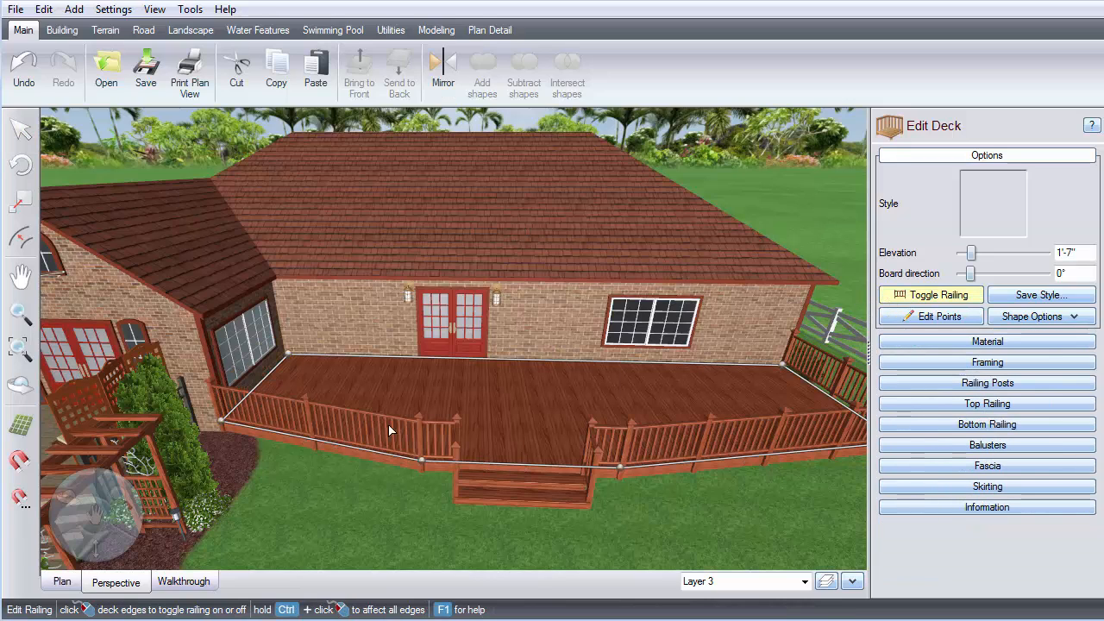
{"action": "left_click", "coordinate": [931, 293]}
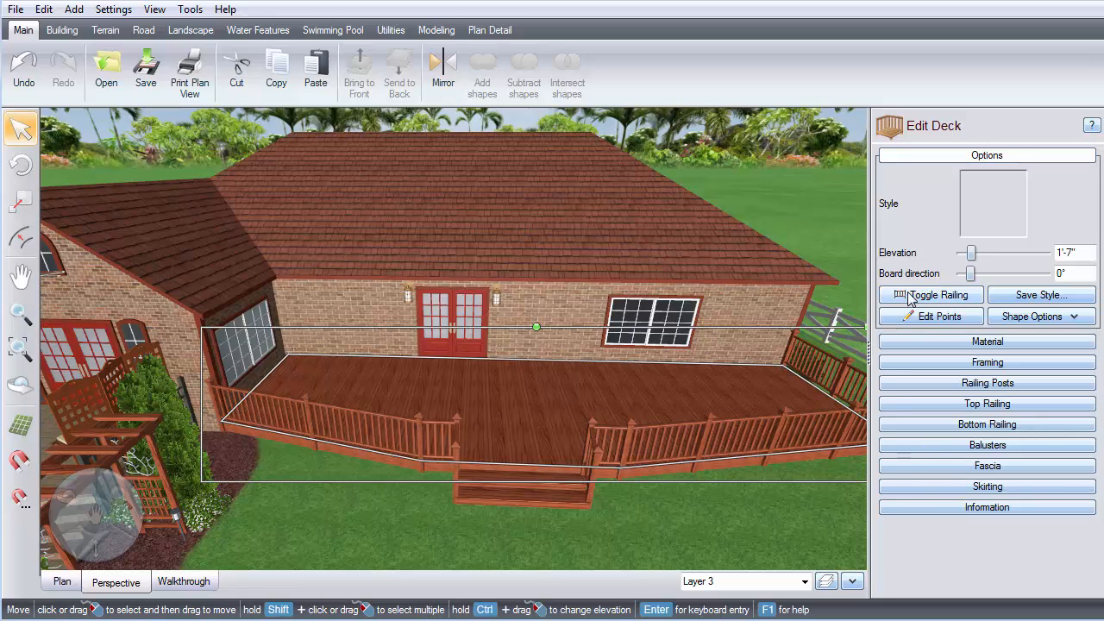